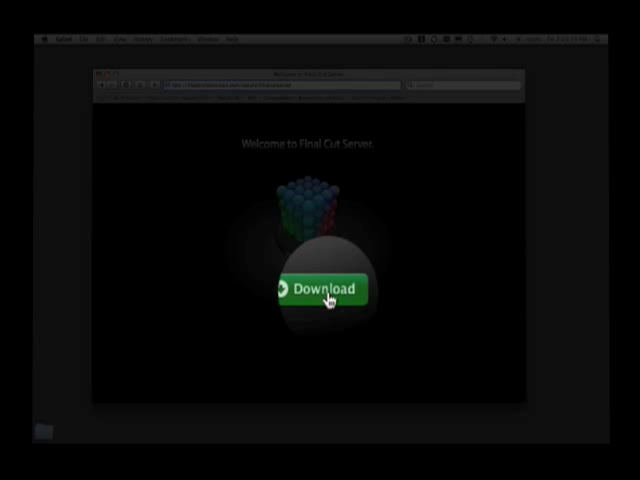
Download the Final Cut Server client and log in to server 127.0.0.1.
{"action": "left_click", "coordinate": [318, 289]}
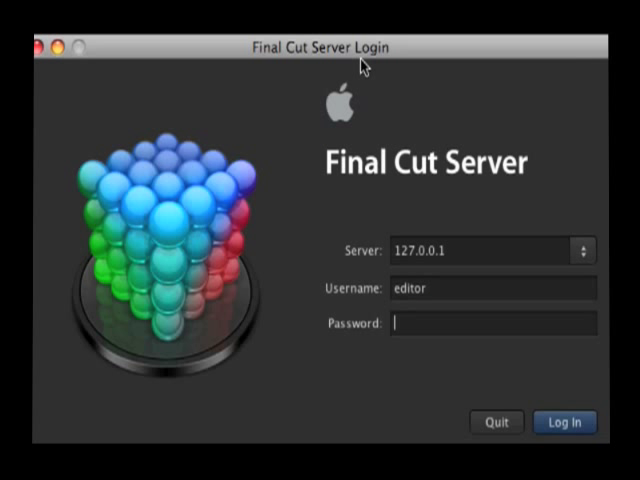
{"action": "left_click", "coordinate": [565, 422]}
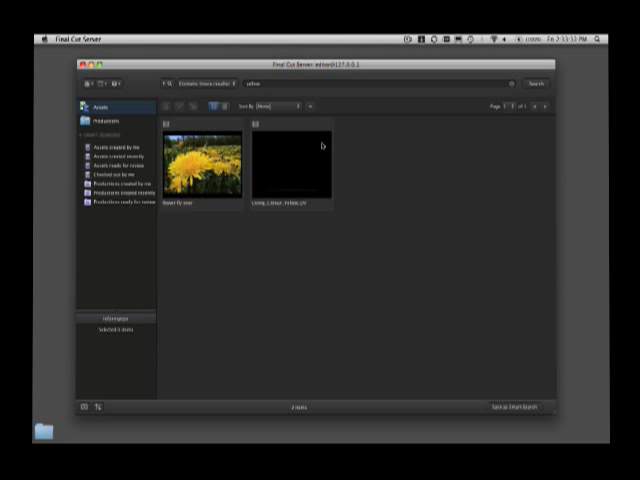
{"action": "mouse_move", "coordinate": [322, 145]}
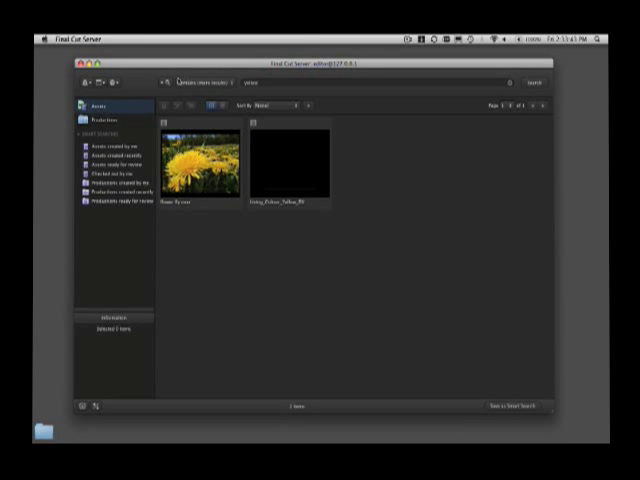
{"action": "left_click", "coordinate": [82, 83]}
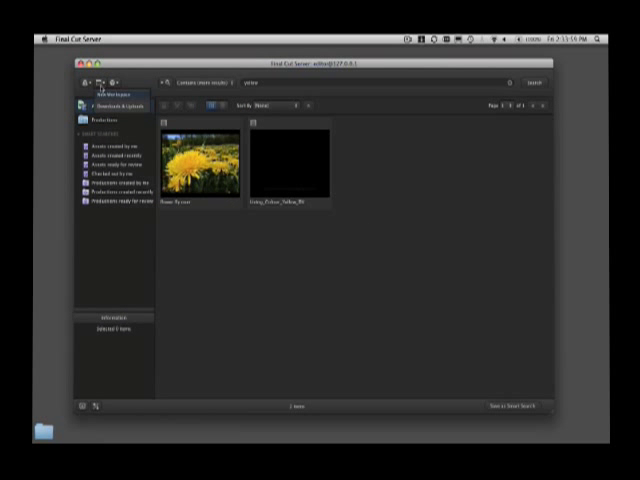
{"action": "left_click", "coordinate": [114, 106]}
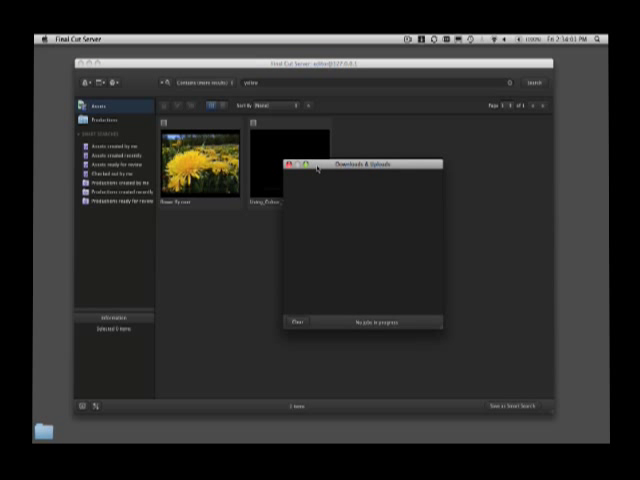
{"action": "left_click", "coordinate": [291, 163]}
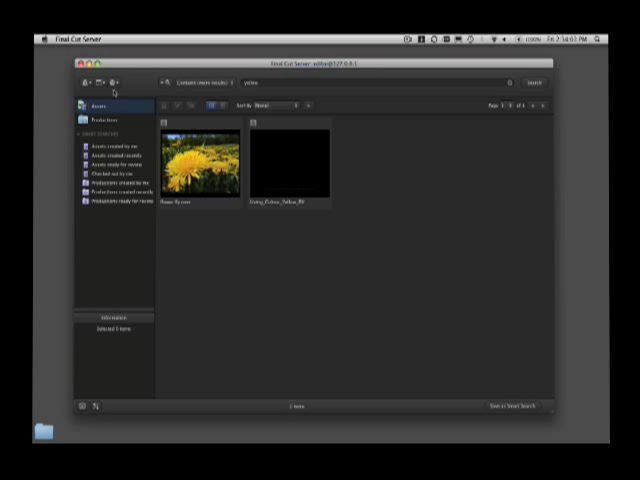
{"action": "left_click", "coordinate": [120, 102]}
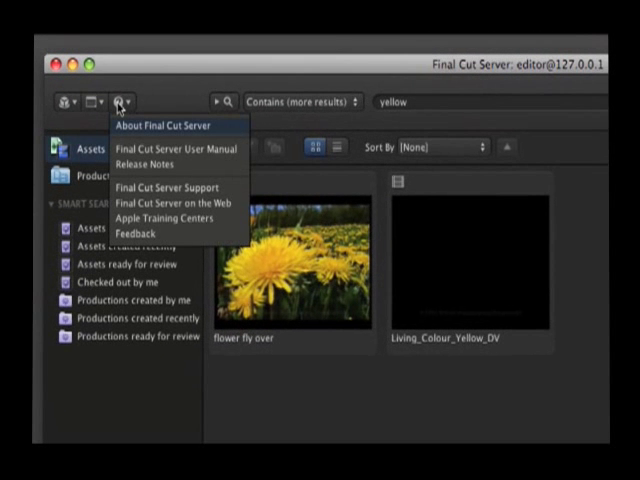
{"action": "mouse_move", "coordinate": [131, 232]}
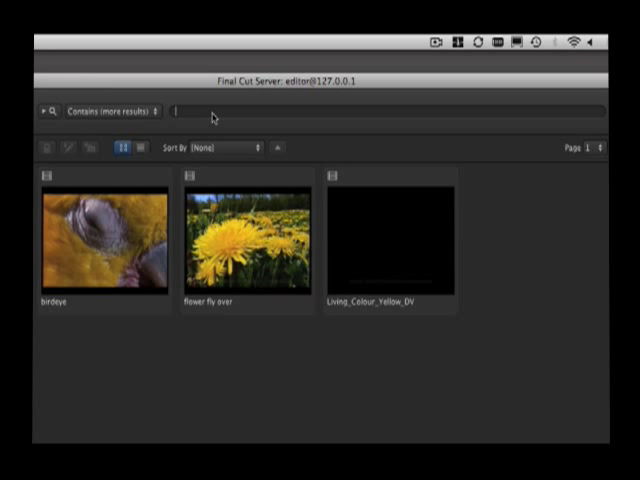
Search assets for 'yellow' and open the flower fly over clip's details.
{"action": "type", "text": "yellow"}
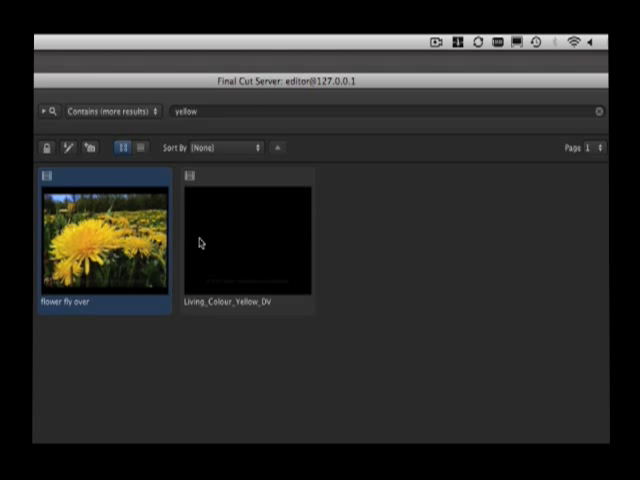
{"action": "left_click", "coordinate": [258, 238]}
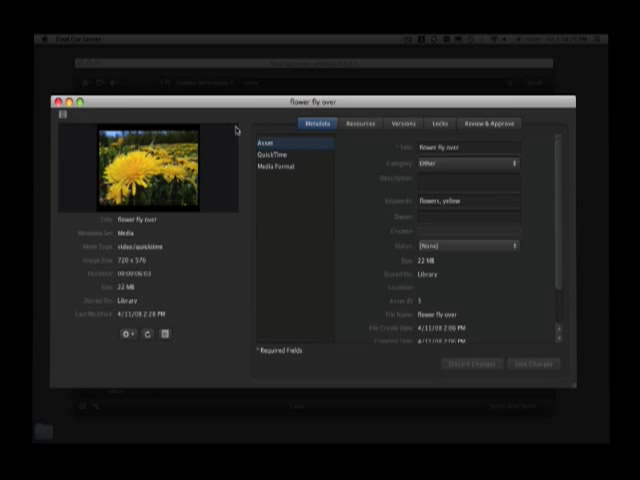
View flower fly over's Resources, Versions, Locks and Review & Approve tabs, then close it.
{"action": "left_click", "coordinate": [357, 123]}
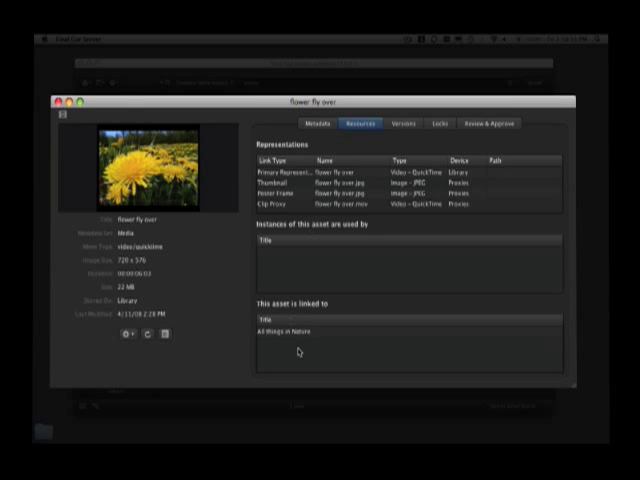
{"action": "left_click", "coordinate": [404, 123]}
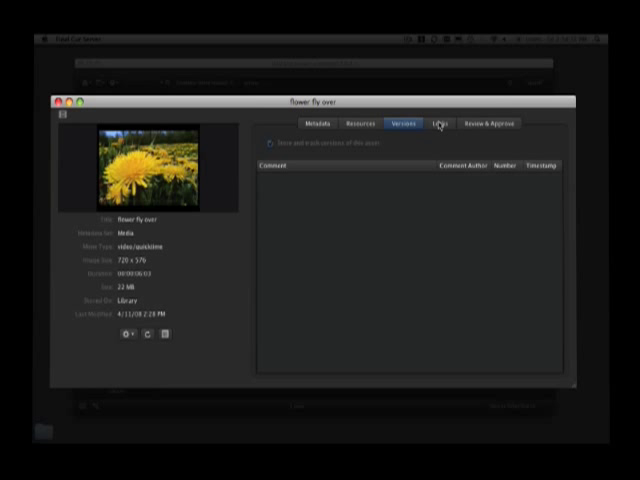
{"action": "left_click", "coordinate": [438, 123]}
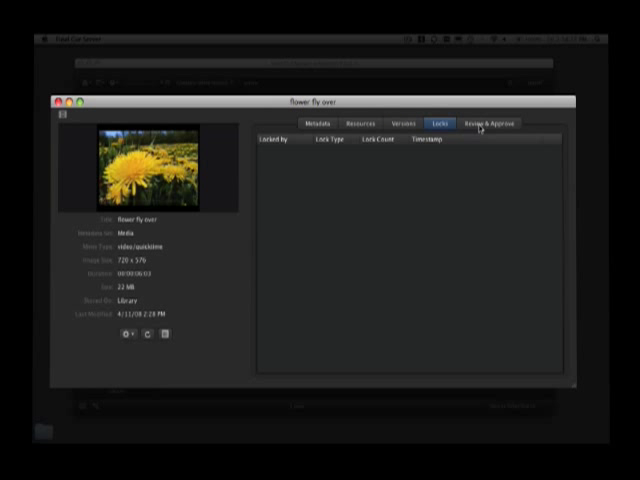
{"action": "left_click", "coordinate": [487, 123]}
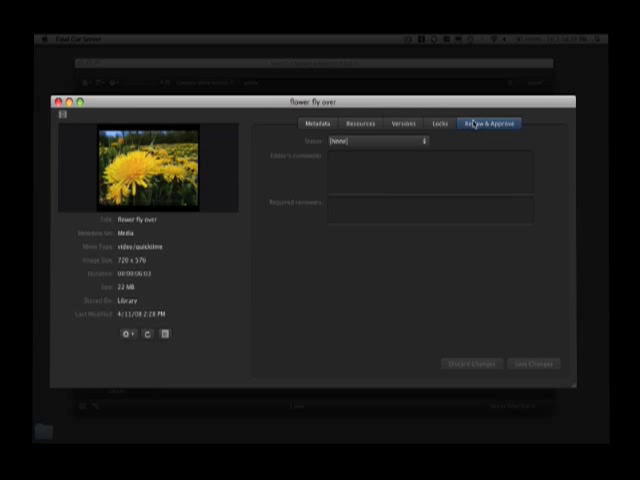
{"action": "left_click", "coordinate": [380, 140]}
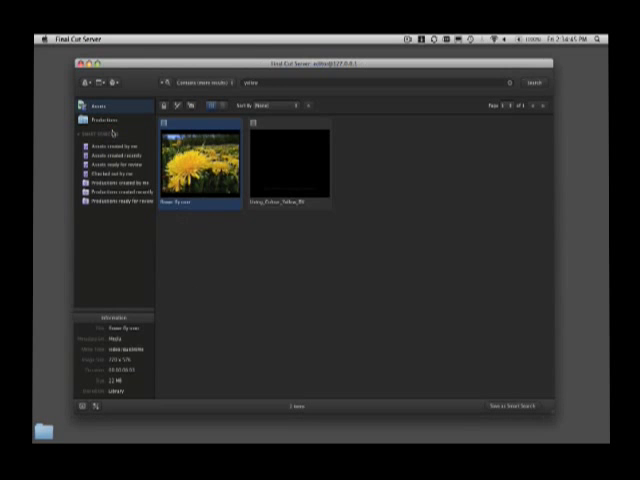
Play the flower fly over clip in QuickTime Player, then close the movie window.
{"action": "right_click", "coordinate": [200, 165]}
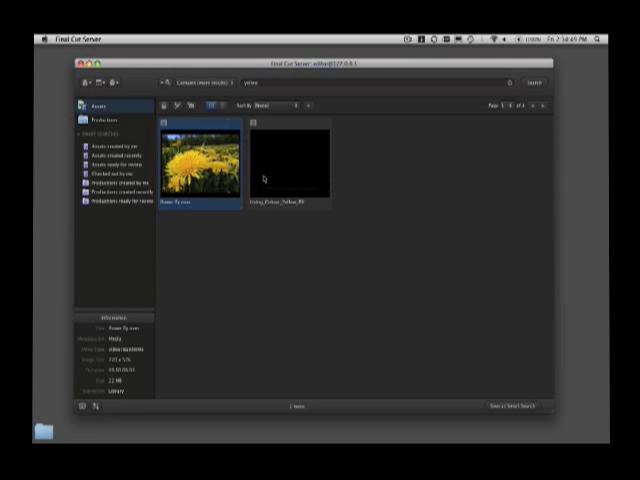
{"action": "double_click", "coordinate": [196, 165]}
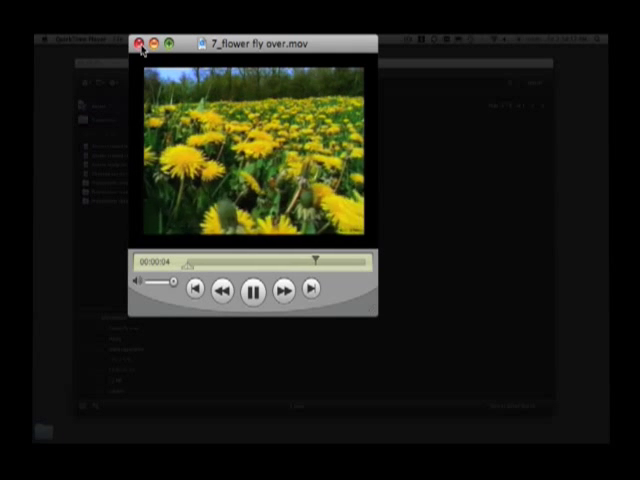
{"action": "left_click", "coordinate": [138, 43]}
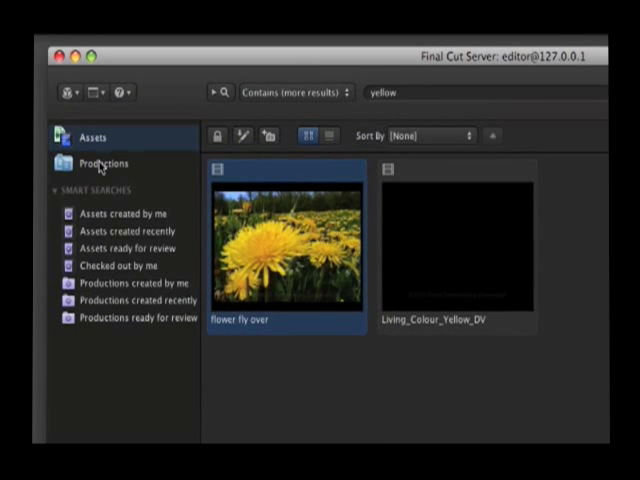
Switch to Productions and open the All things in Nature production.
{"action": "left_click", "coordinate": [101, 163]}
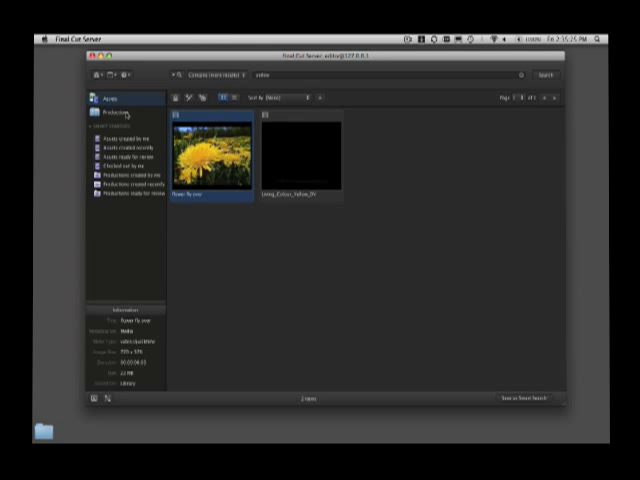
{"action": "left_click", "coordinate": [104, 110]}
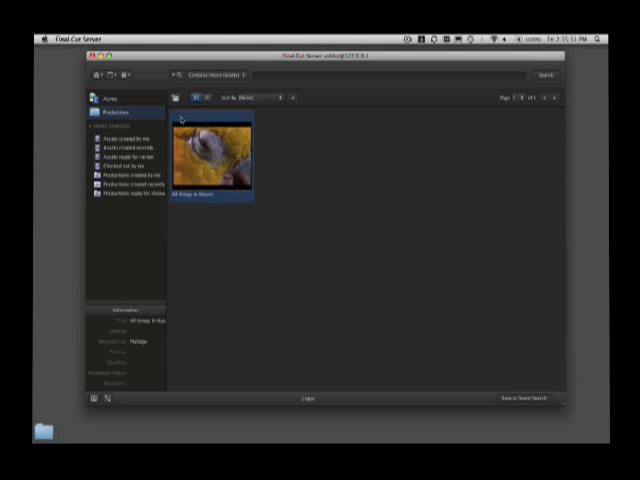
{"action": "double_click", "coordinate": [212, 150]}
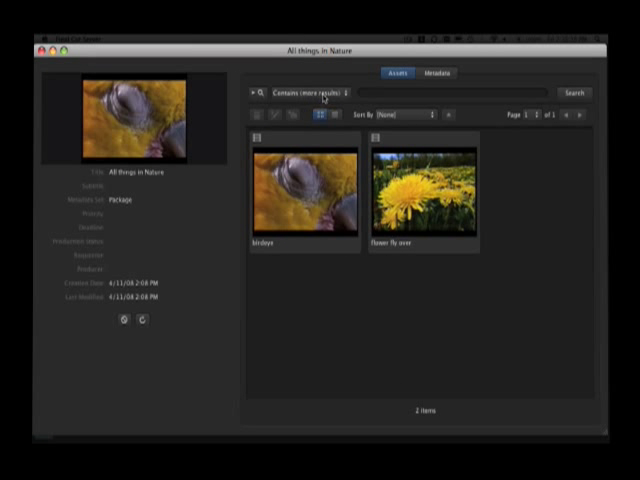
View the production's Metadata tab and Rights fields, then close the production window.
{"action": "left_click", "coordinate": [434, 72]}
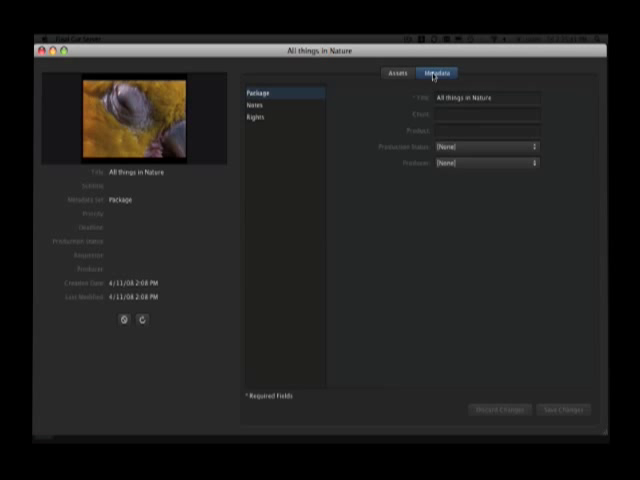
{"action": "left_click", "coordinate": [255, 129]}
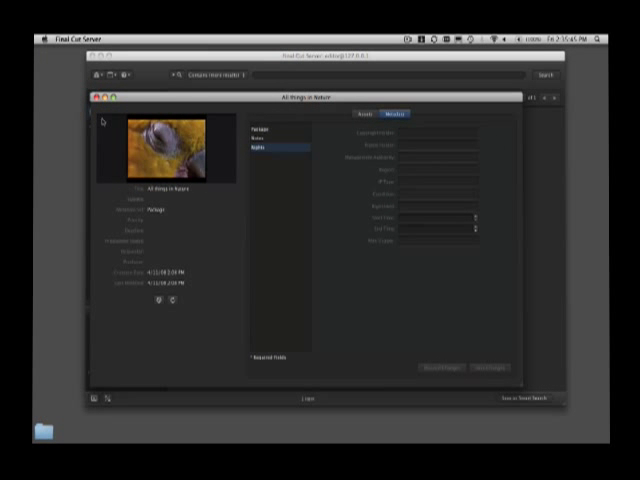
{"action": "left_click", "coordinate": [99, 92]}
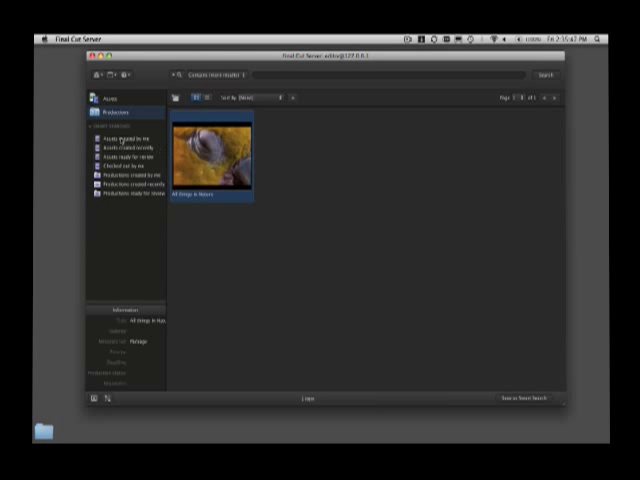
Deselect All things in Nature and return to the yellow asset results.
{"action": "left_click", "coordinate": [116, 145]}
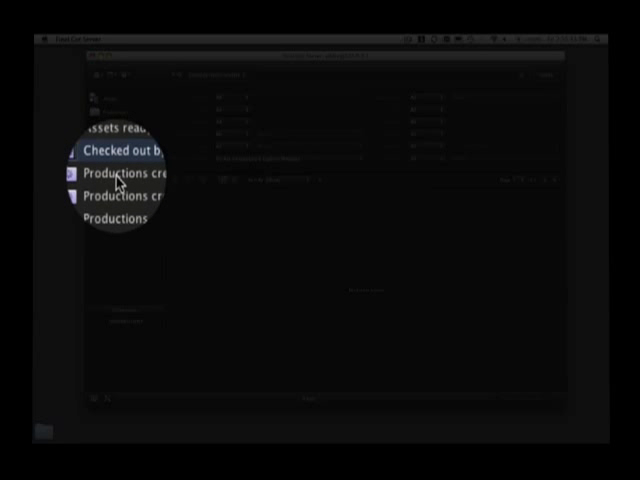
{"action": "left_click", "coordinate": [120, 173]}
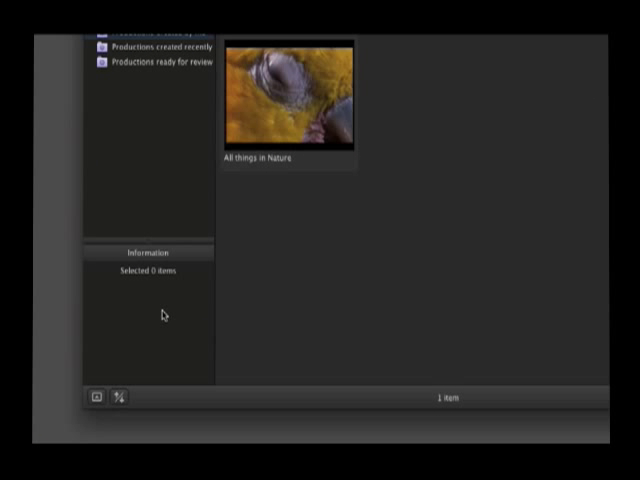
{"action": "left_click", "coordinate": [288, 100]}
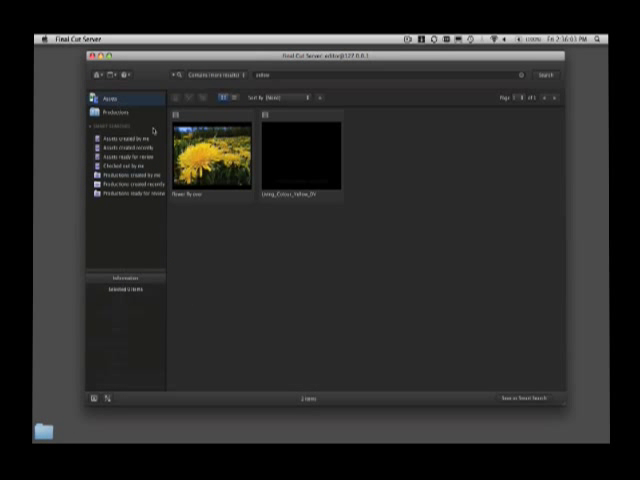
{"action": "left_click", "coordinate": [205, 160]}
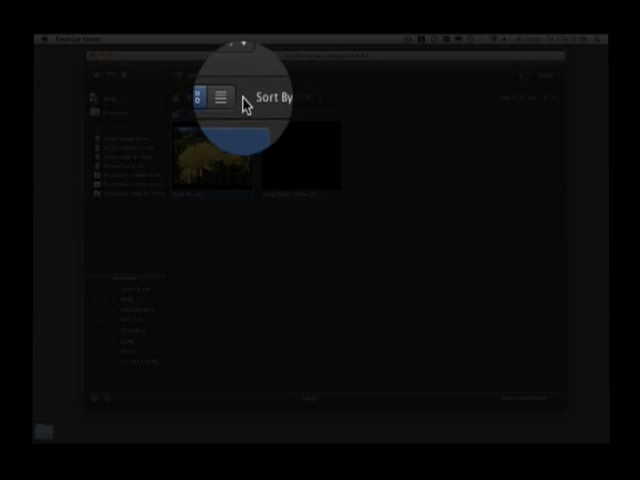
Select the flower fly over asset to show its title, media type, size and duration.
{"action": "left_click", "coordinate": [219, 97]}
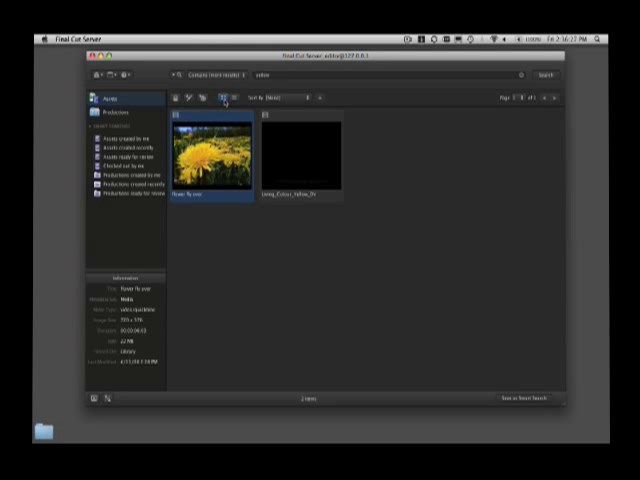
{"action": "left_click", "coordinate": [233, 100]}
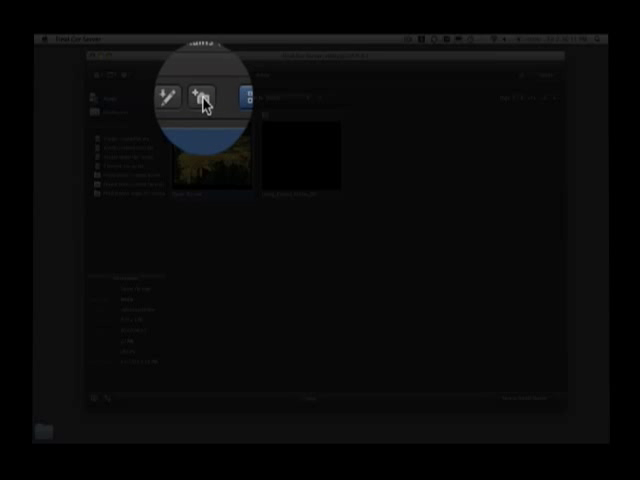
{"action": "mouse_move", "coordinate": [205, 98]}
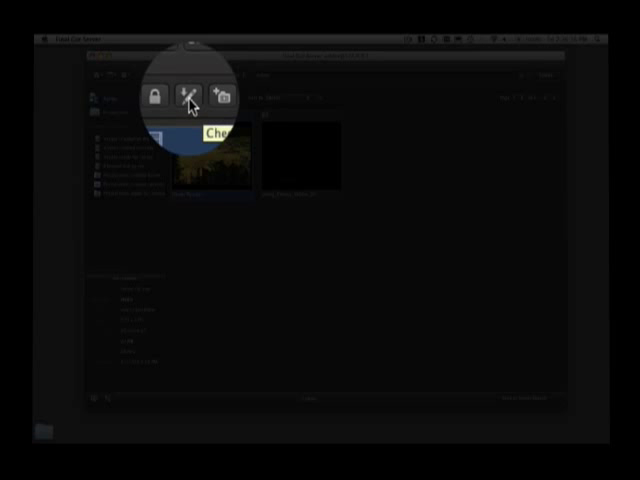
{"action": "mouse_move", "coordinate": [172, 97]}
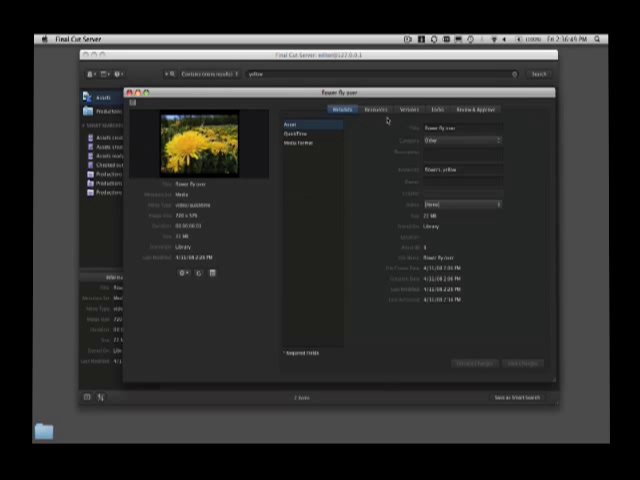
{"action": "mouse_move", "coordinate": [415, 217]}
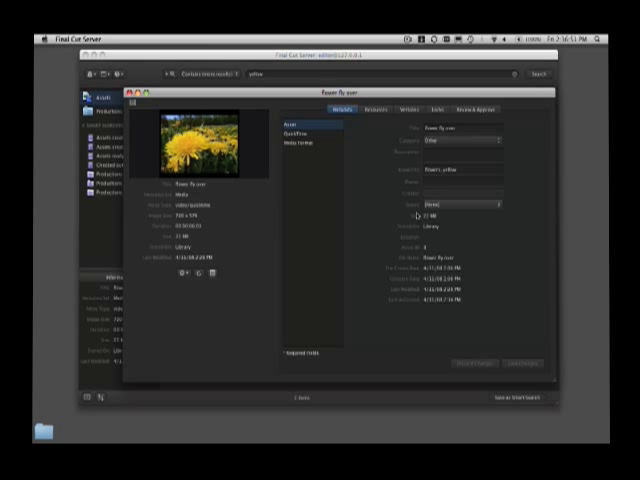